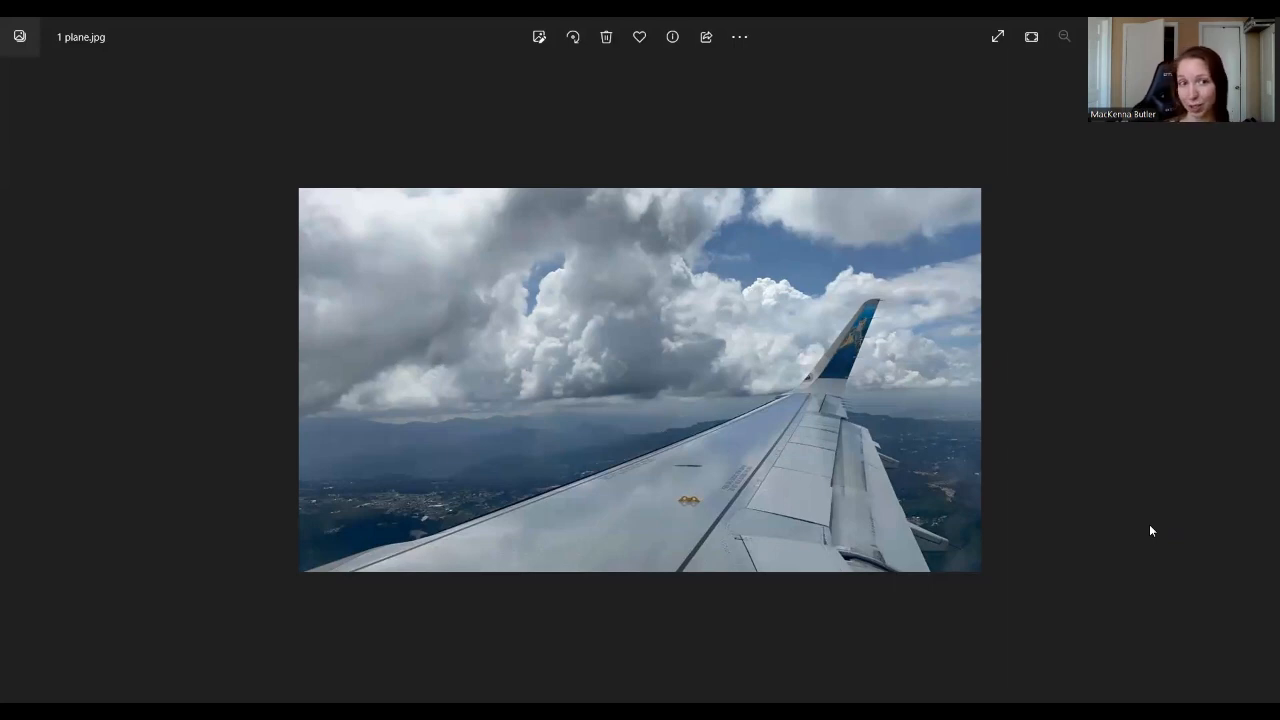
mouse_move(202, 354)
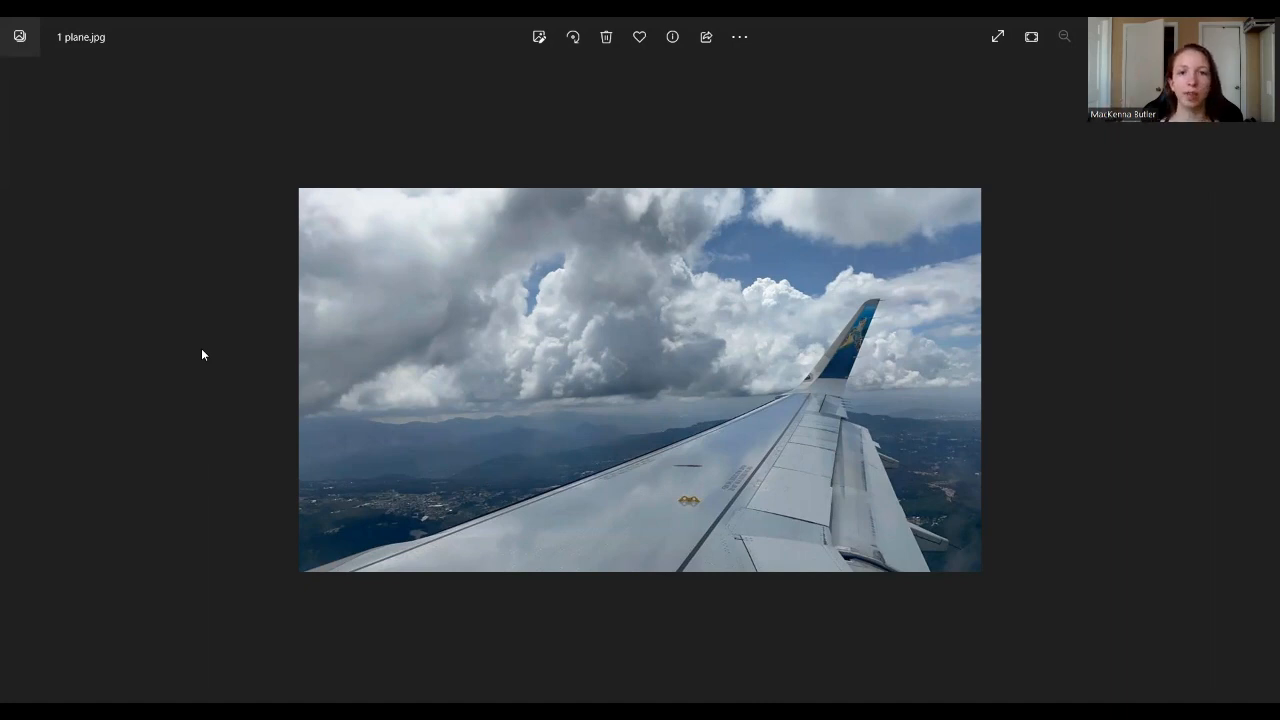
mouse_move(1260, 458)
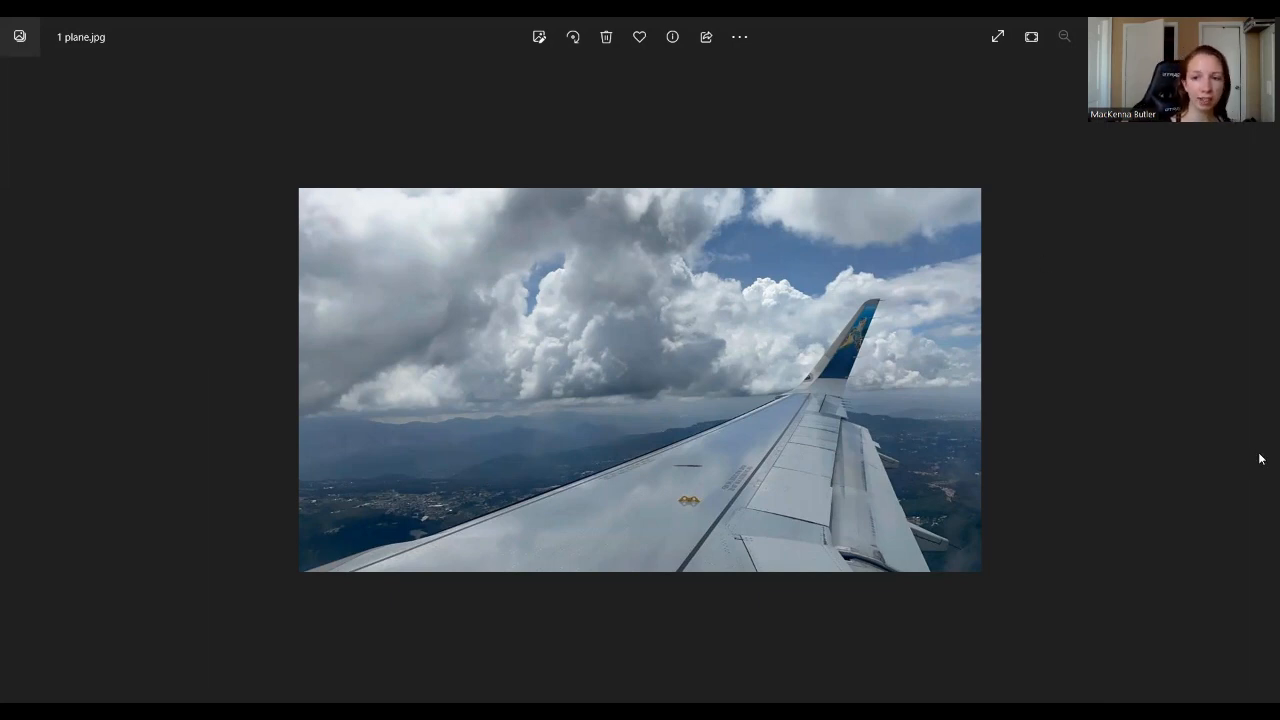
mouse_move(1264, 385)
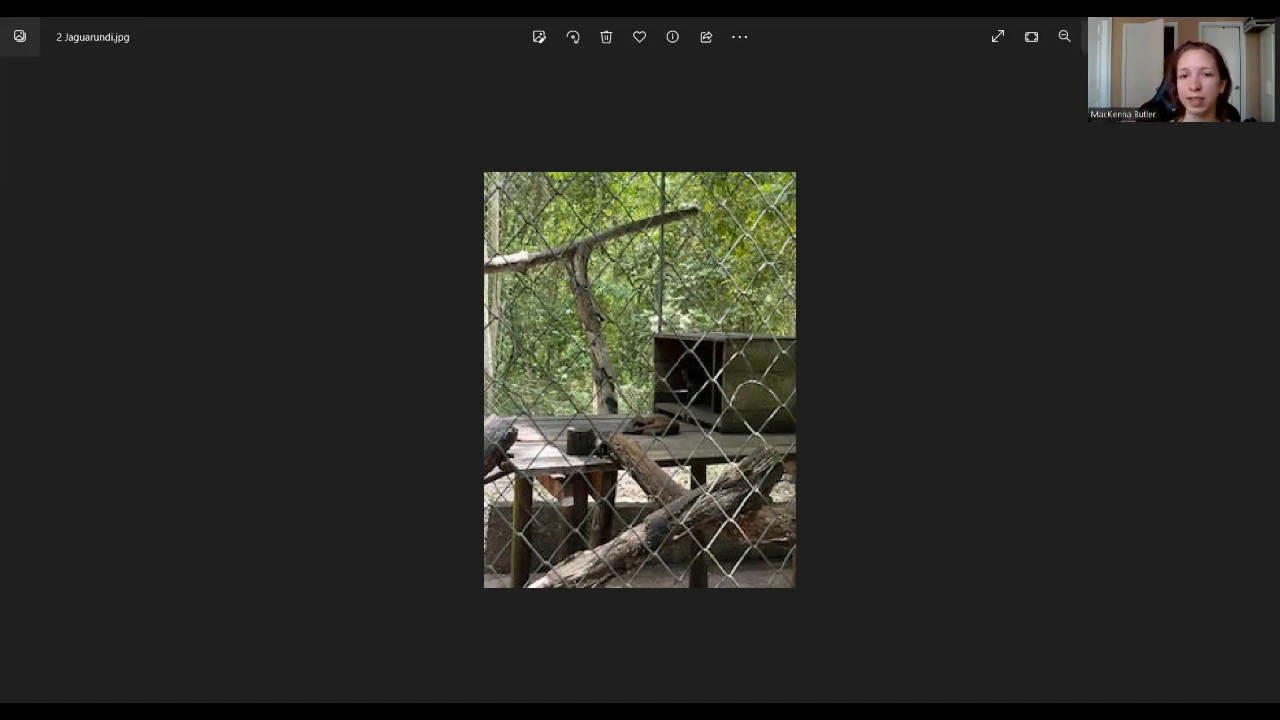
mouse_move(1262, 380)
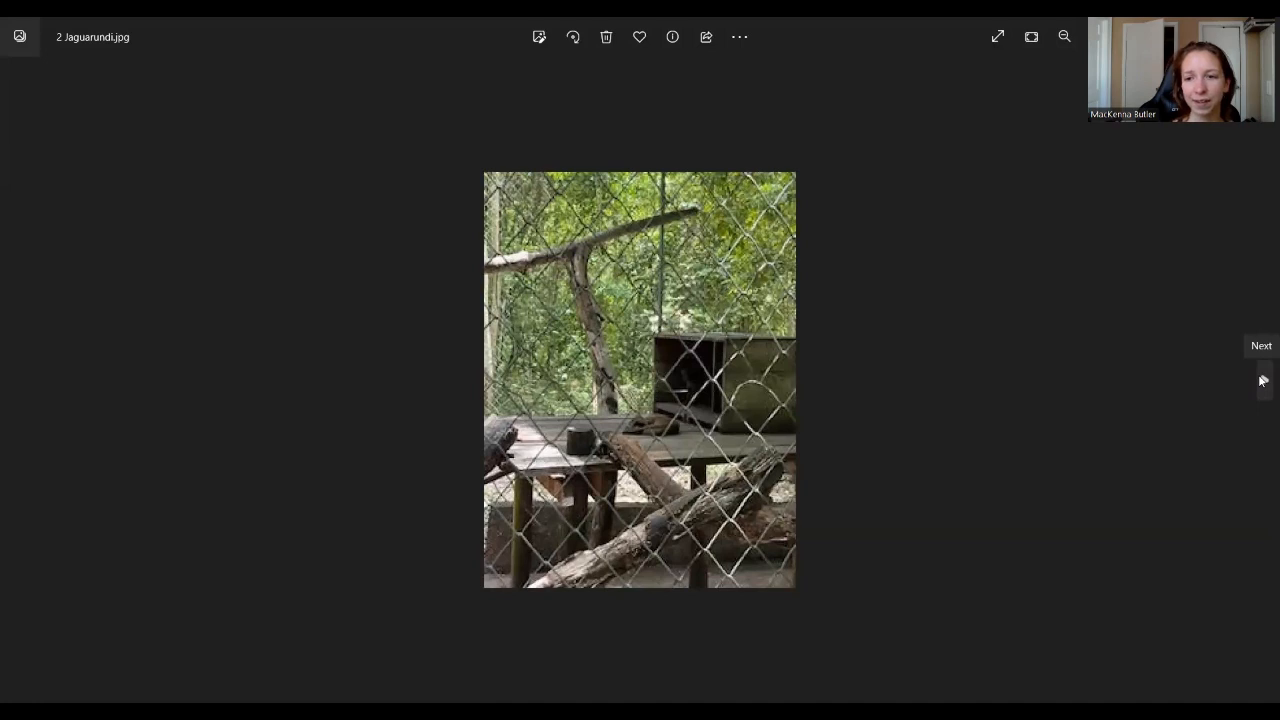
mouse_move(1262, 385)
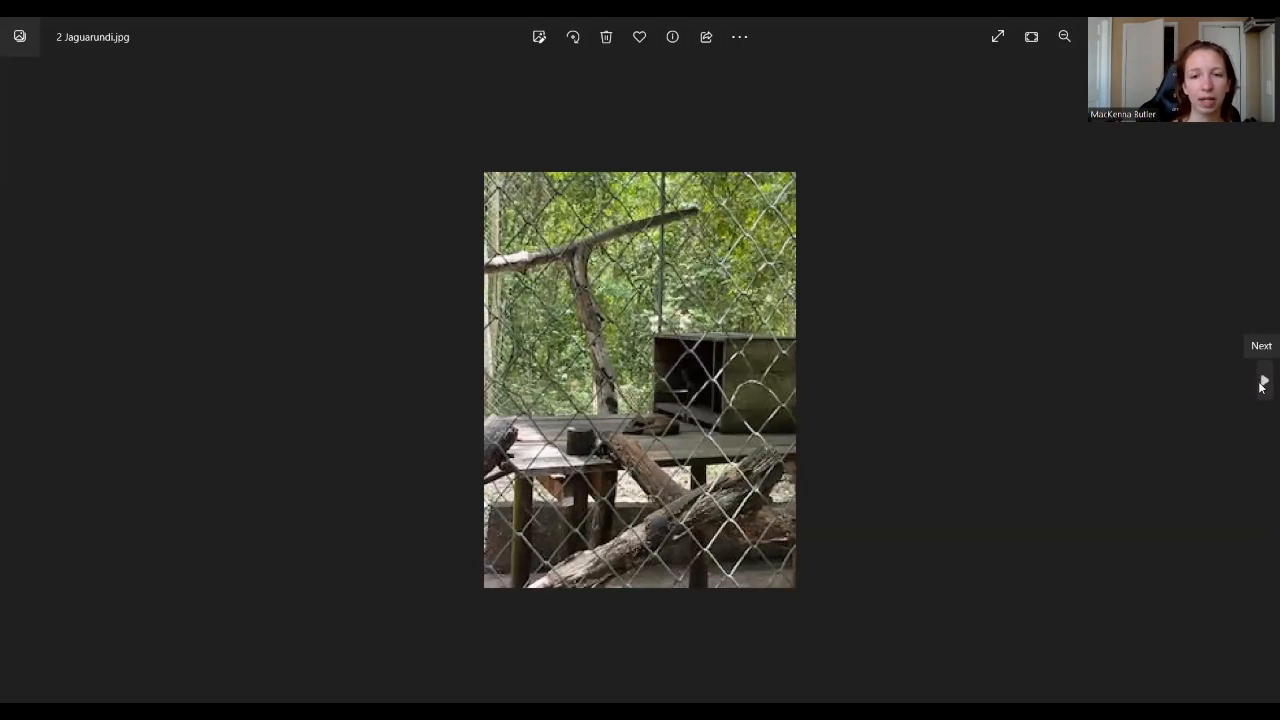
- Advance from the jaguarundi enclosure to the next photo, 3 Ocelot.jpg
left_click(1262, 385)
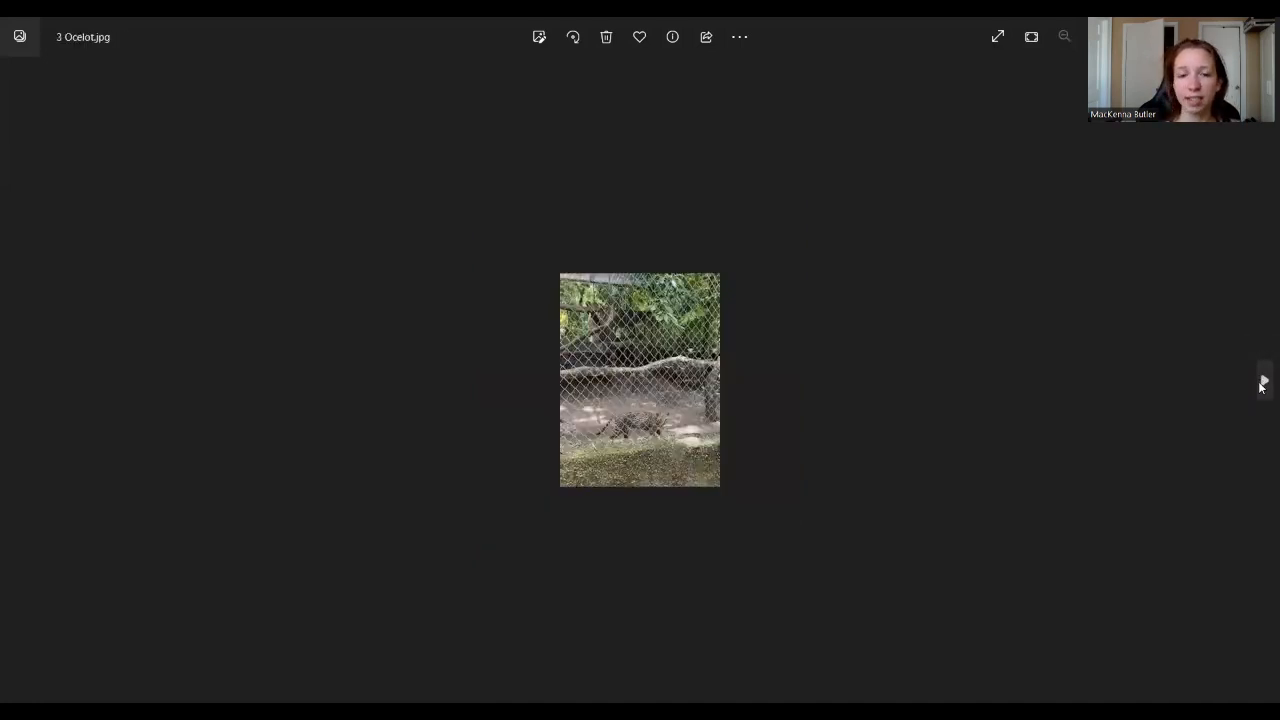
mouse_move(1207, 318)
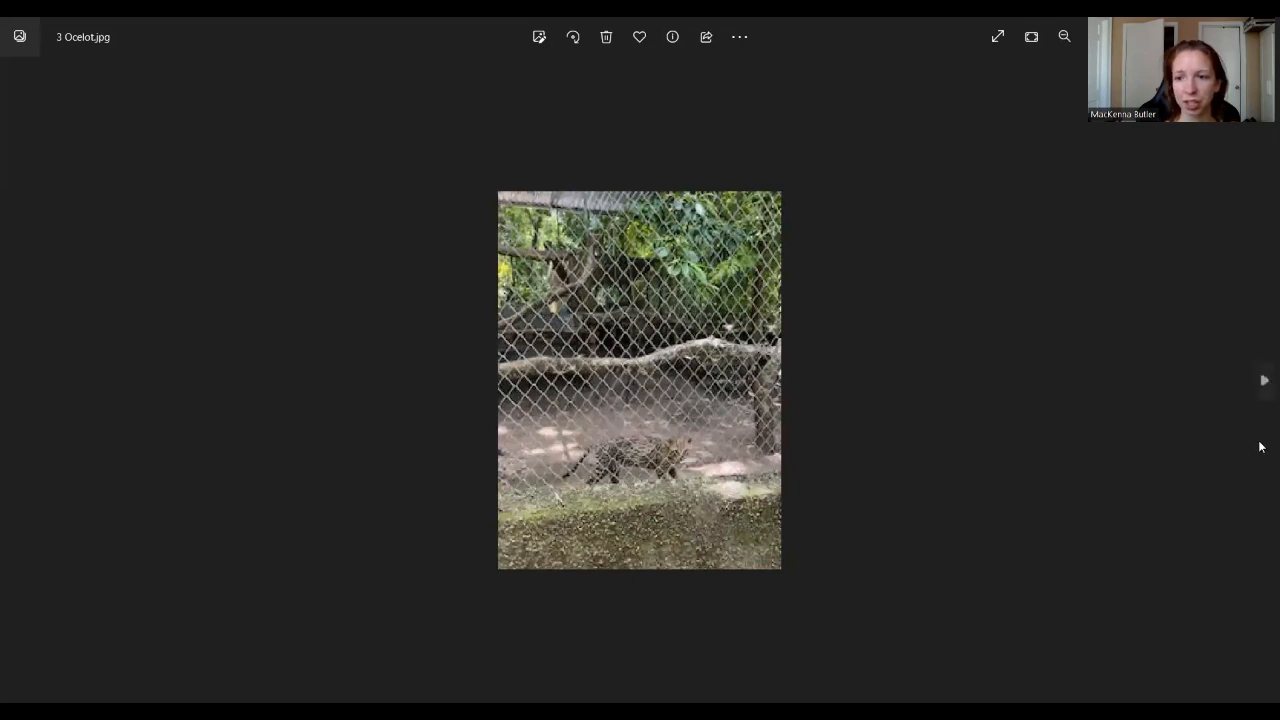
mouse_move(1263, 385)
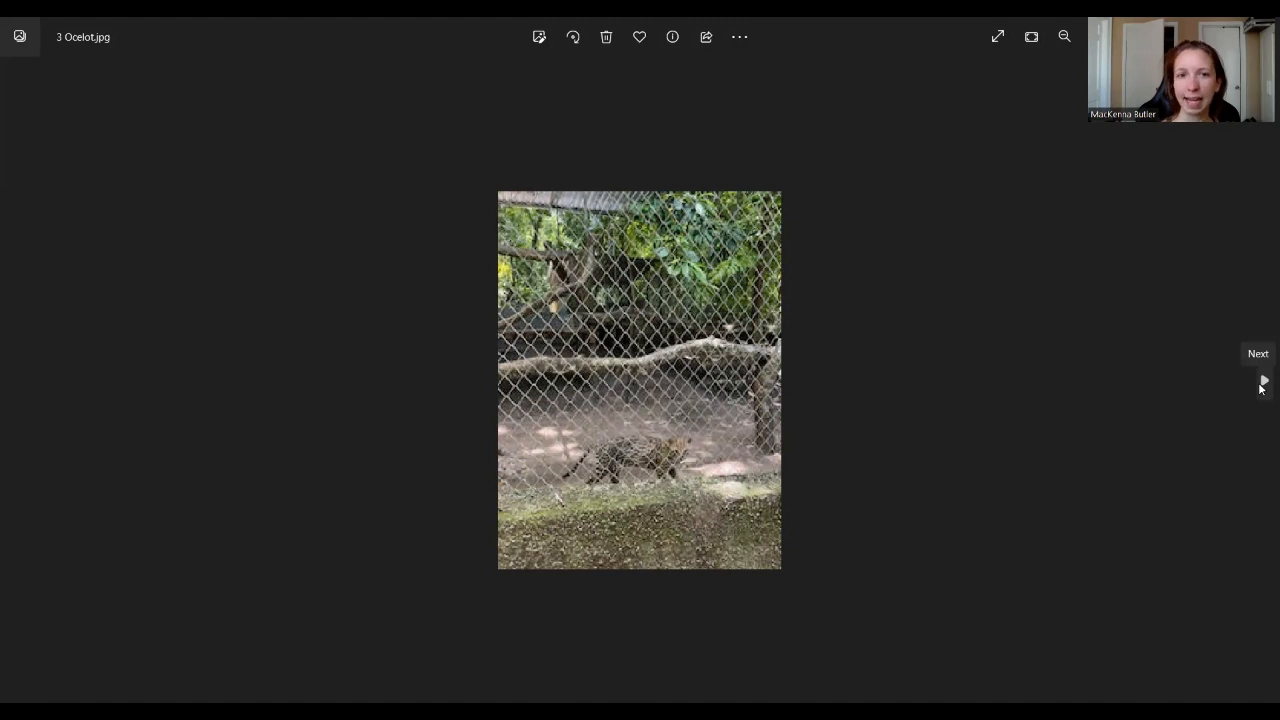
left_click(1263, 381)
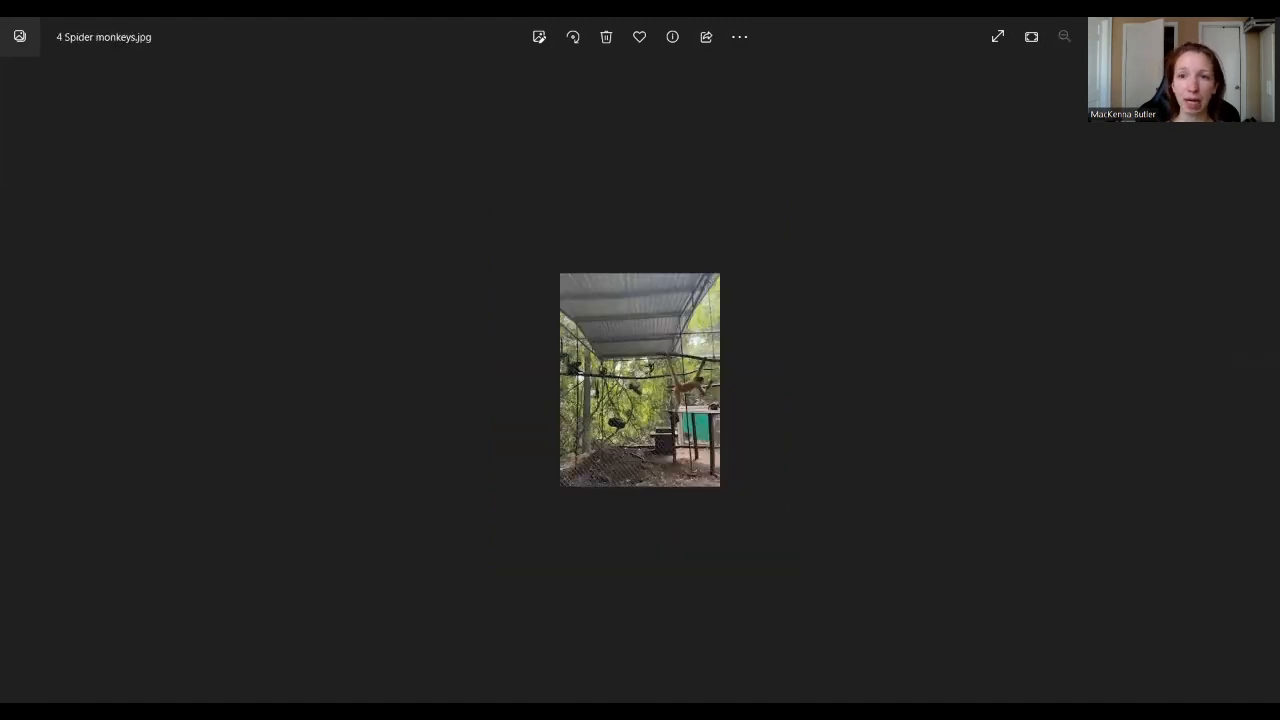
mouse_move(1037, 93)
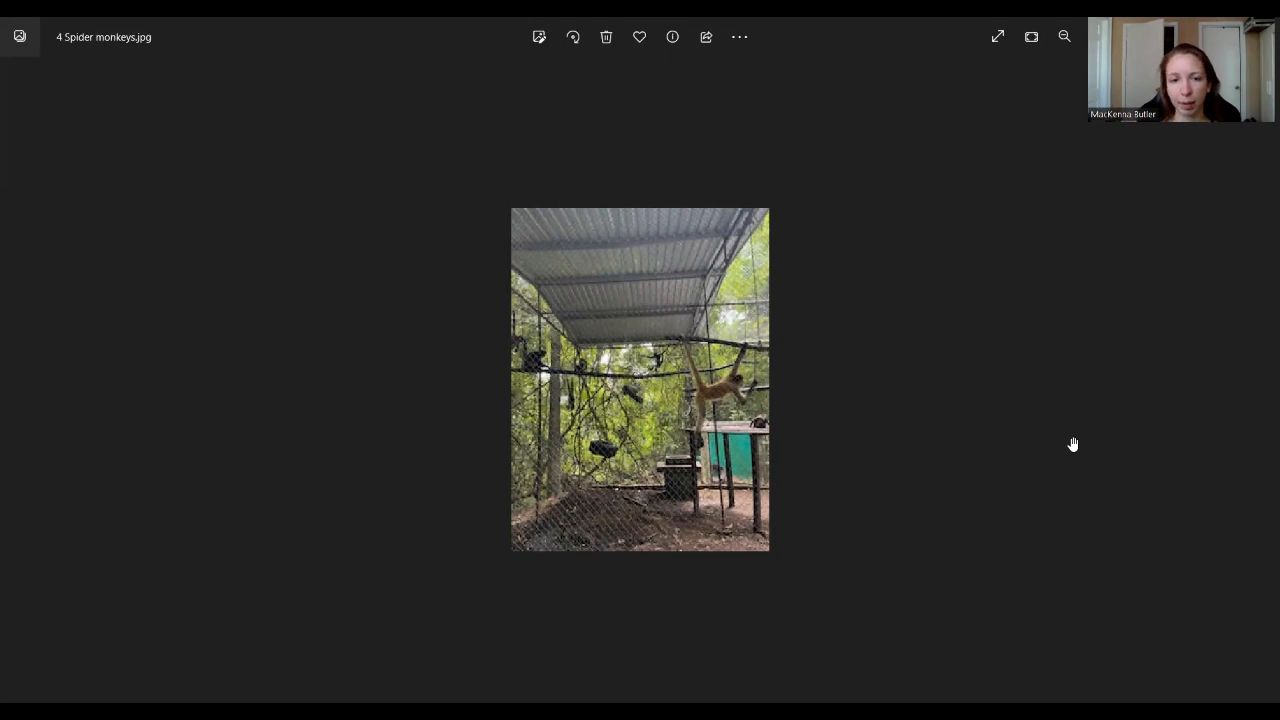
mouse_move(1264, 384)
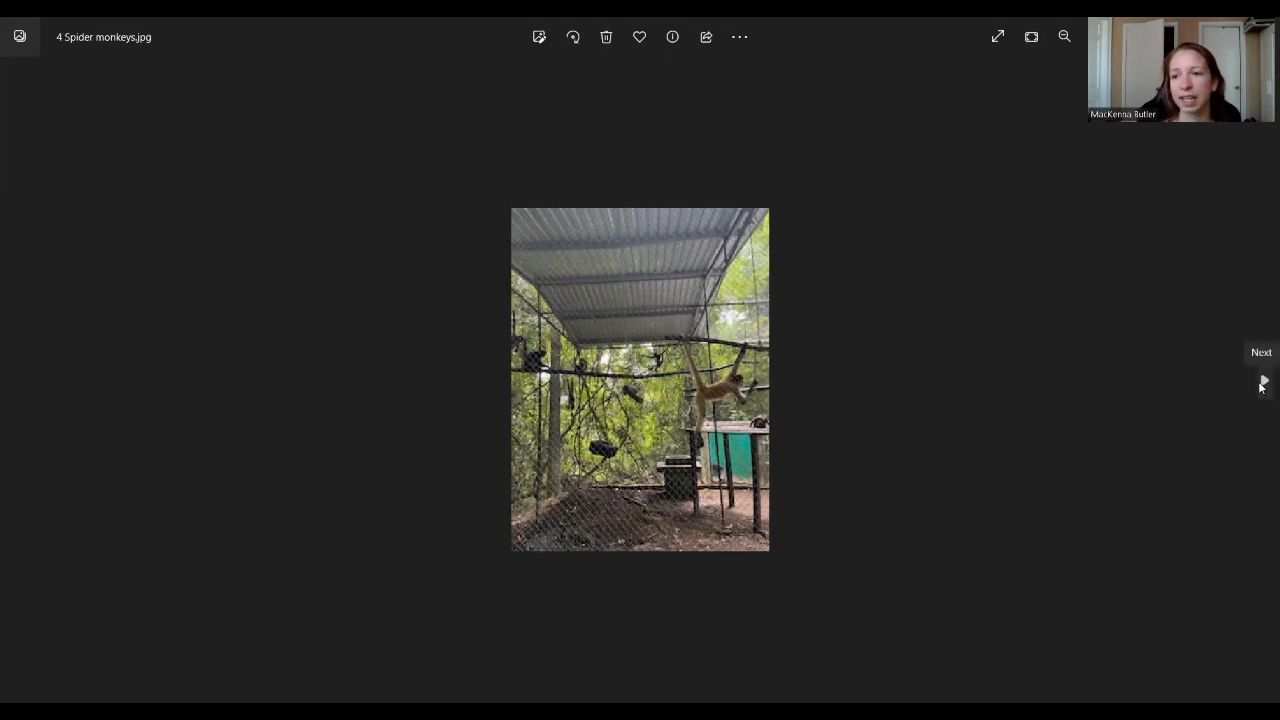
left_click(1261, 386)
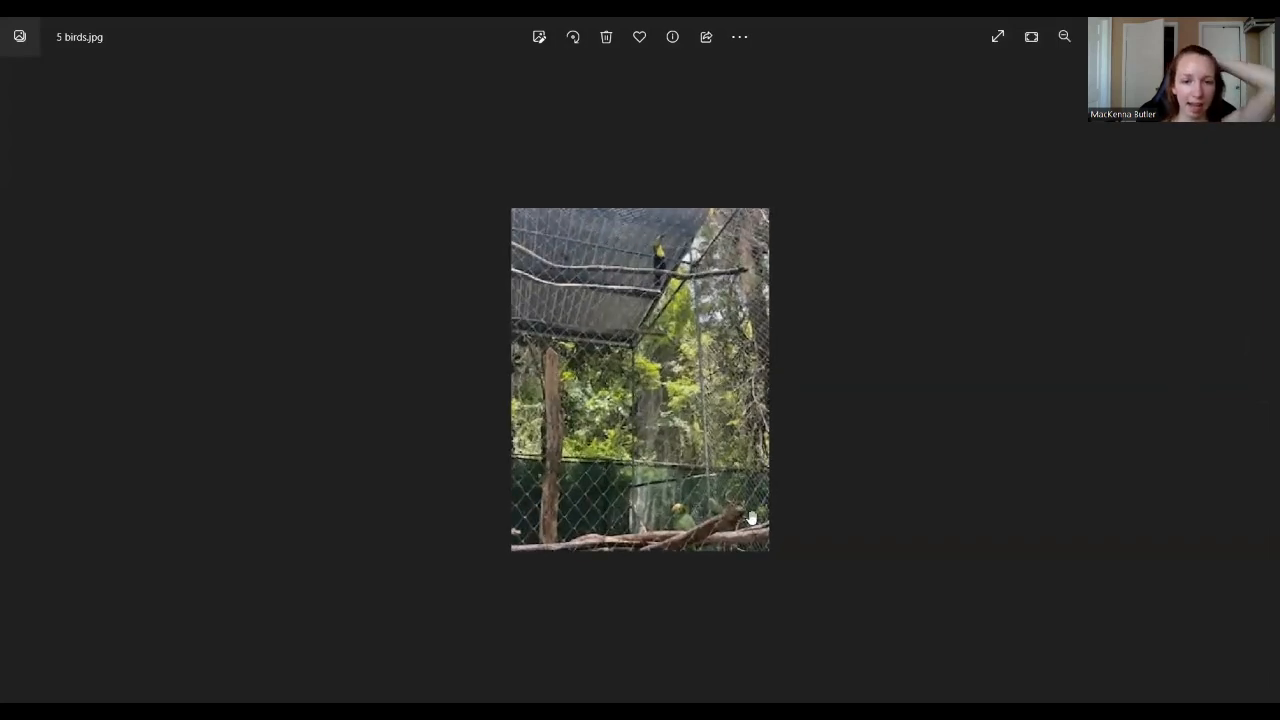
mouse_move(1125, 424)
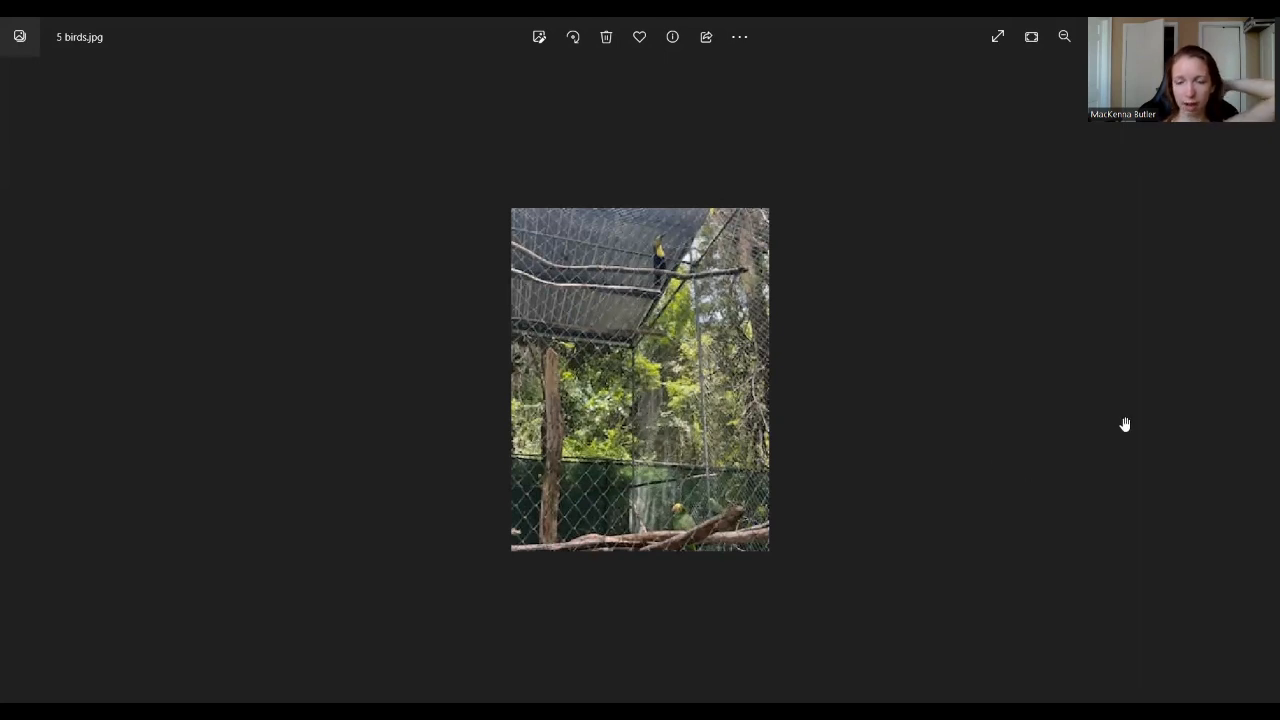
mouse_move(677, 517)
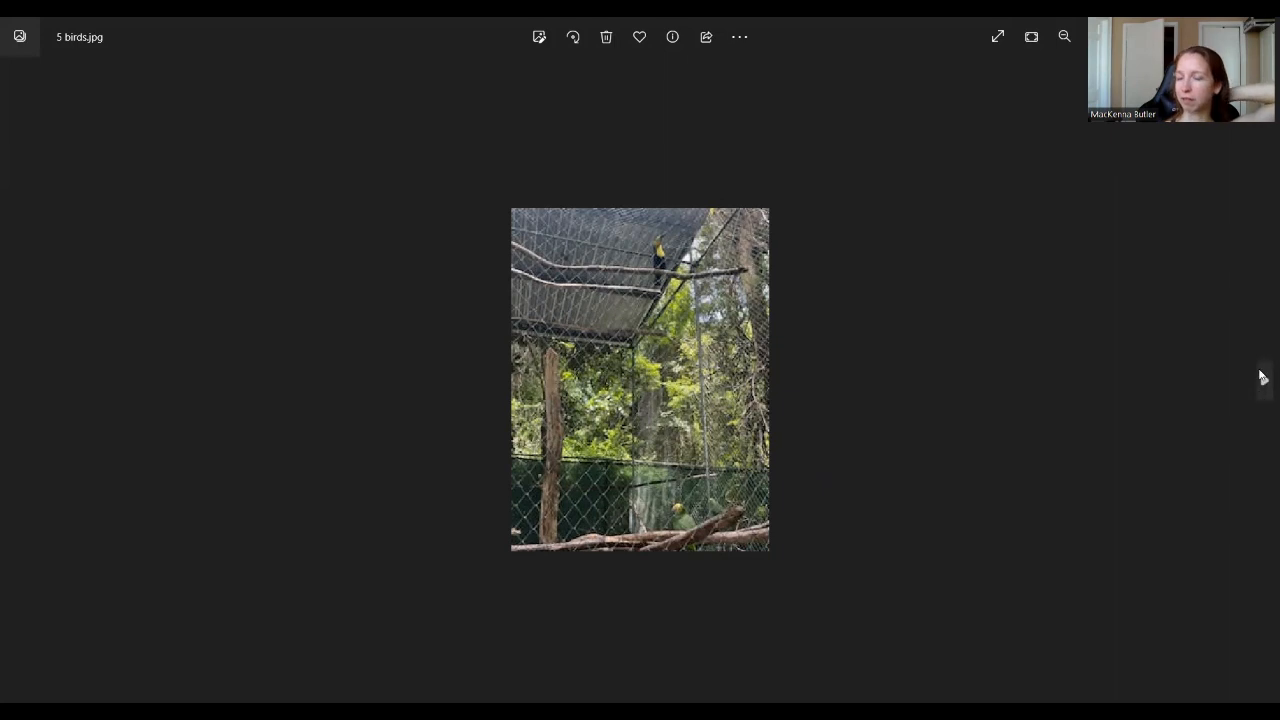
mouse_move(1262, 381)
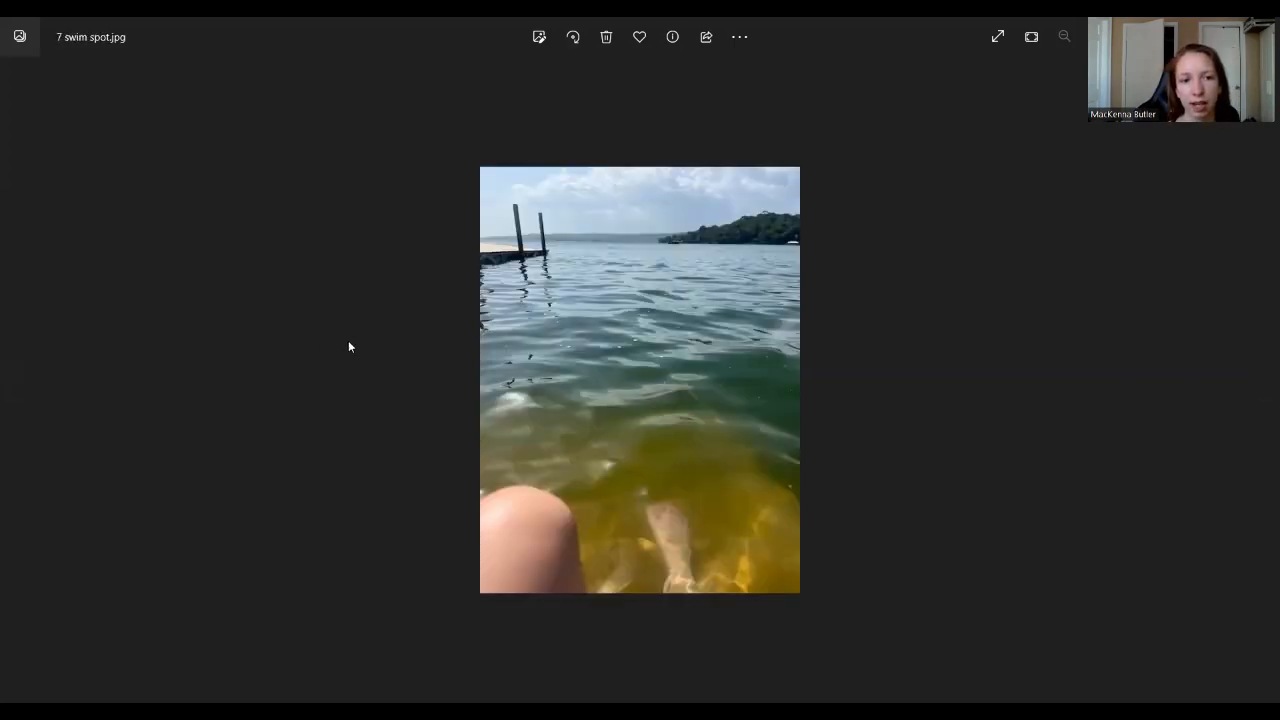
mouse_move(420, 359)
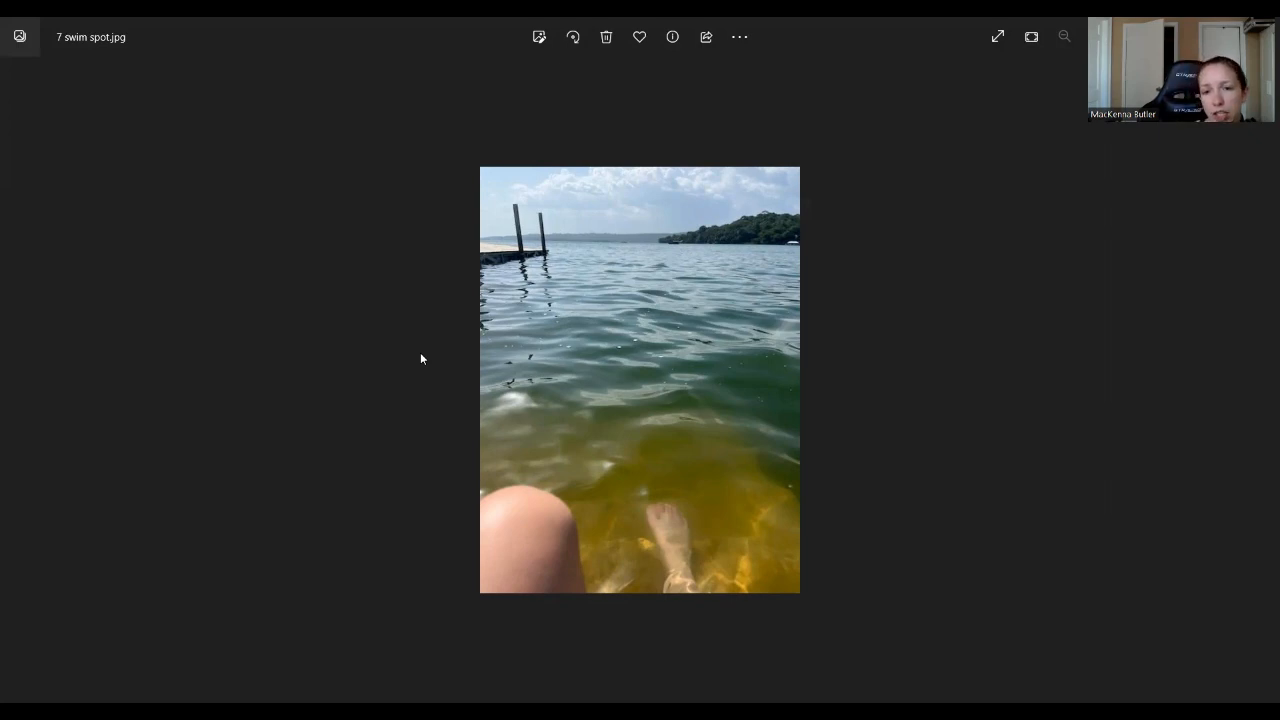
mouse_move(1260, 385)
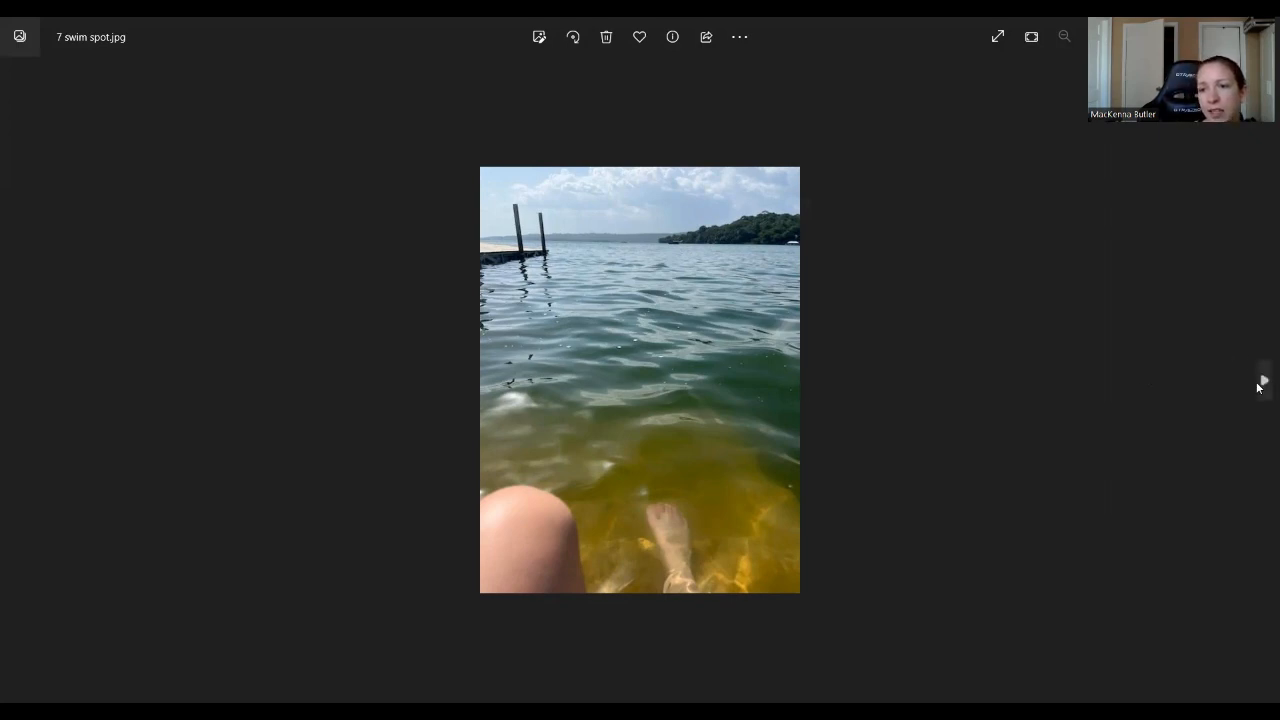